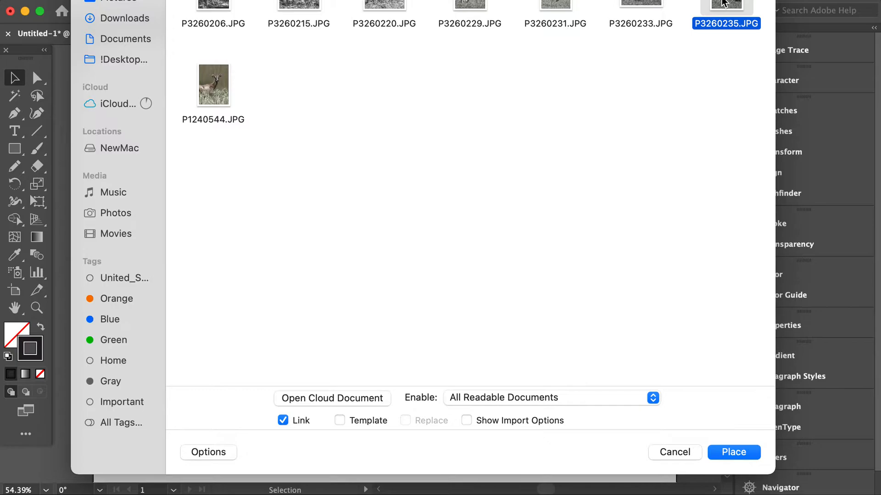
Place the linked deer JPG onto the artboard.
left_click(734, 452)
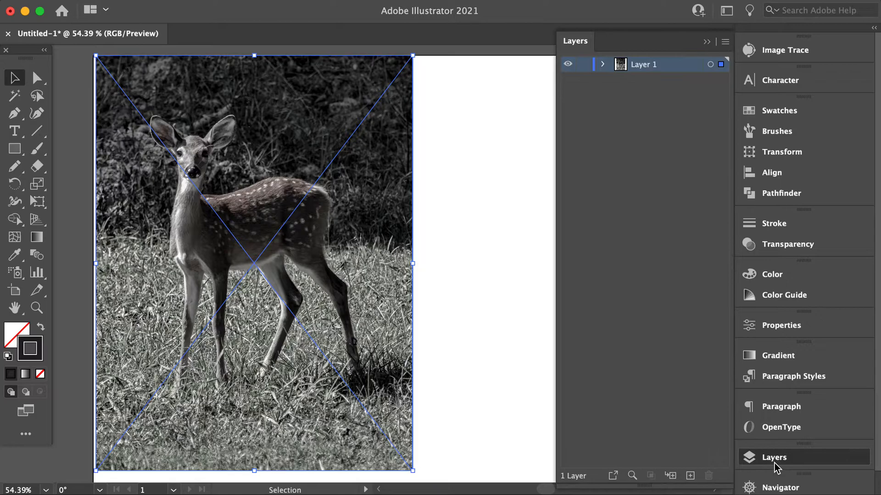
Lock the photo's Layer 1 and add an empty layer above it.
left_click(691, 475)
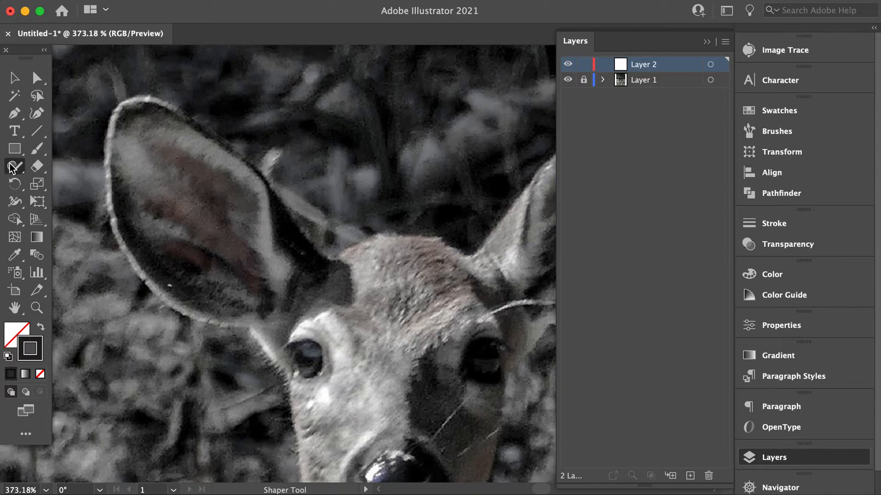
Choose the Pencil Tool (N) from the Shaper Tool flyout.
left_click(14, 166)
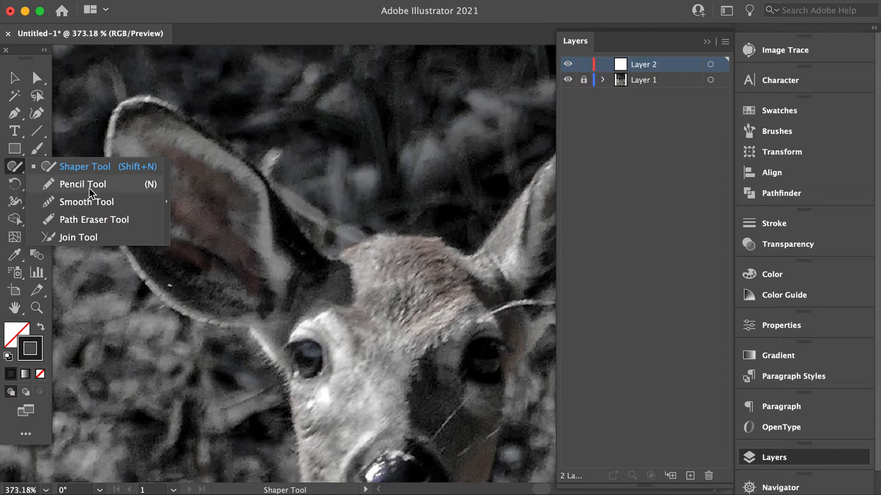
left_click(81, 184)
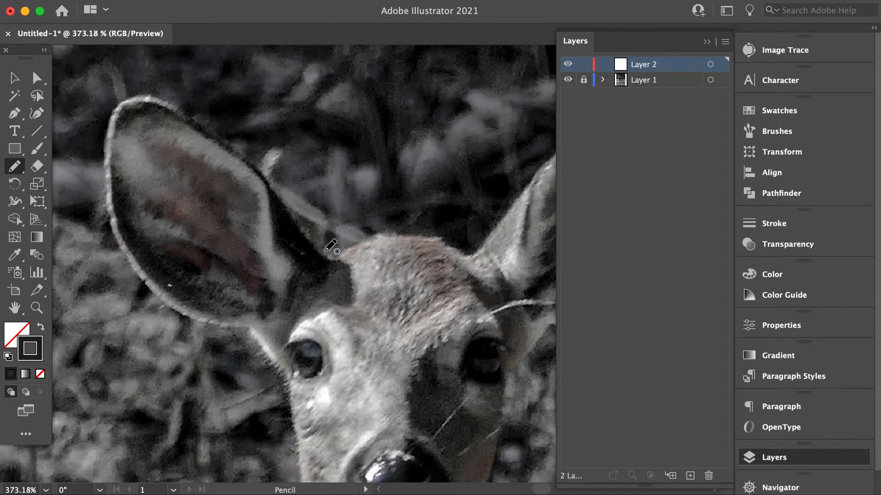
mouse_move(249, 234)
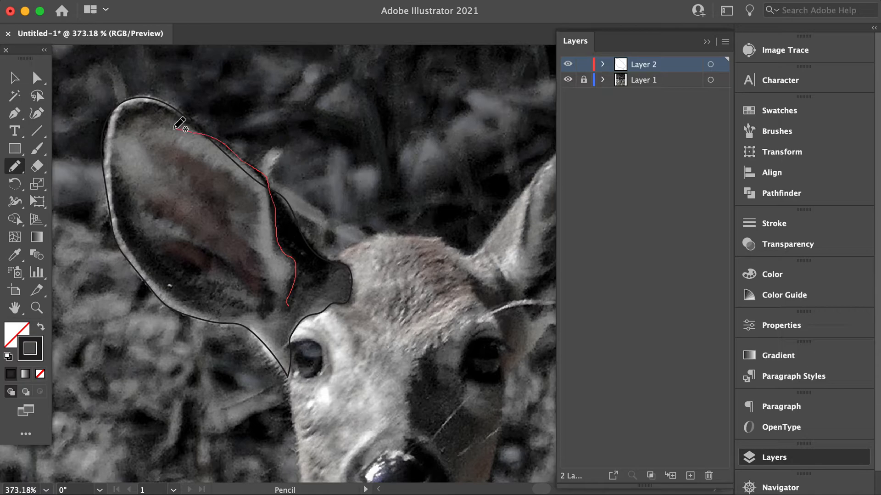
Sketch the inner highlight and shadow patch shapes inside the left ear.
left_click_drag(180, 124, 294, 214)
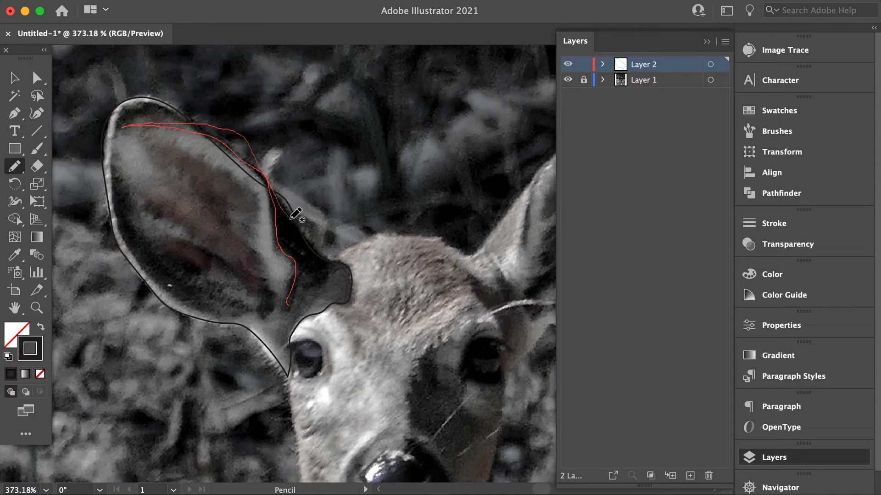
left_click(35, 79)
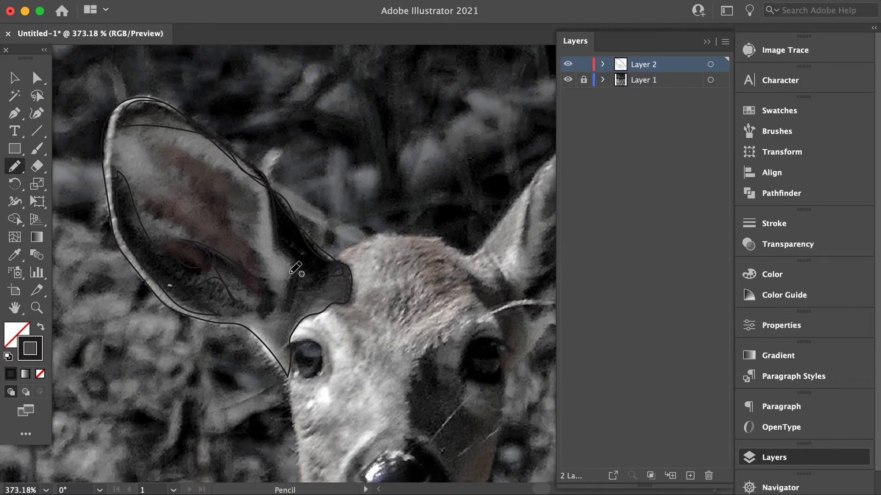
left_click_drag(147, 130, 291, 244)
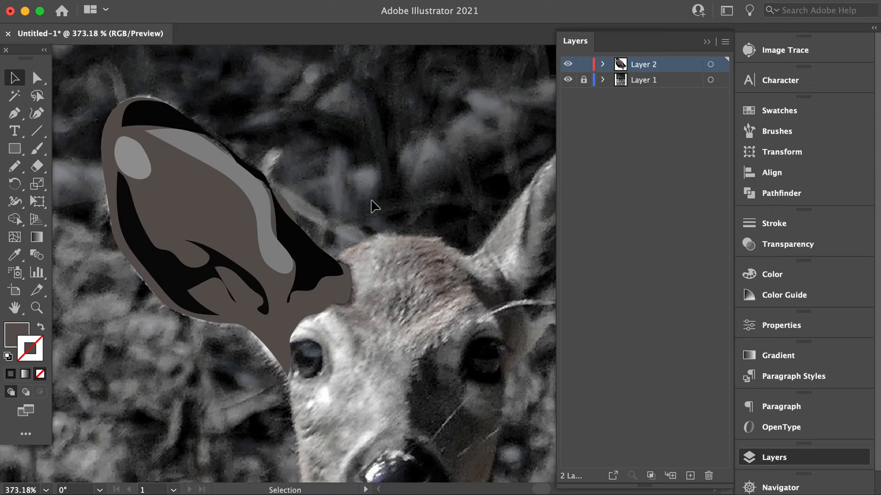
Zoom out to bring the whole deer head into frame.
scroll("down", 3)
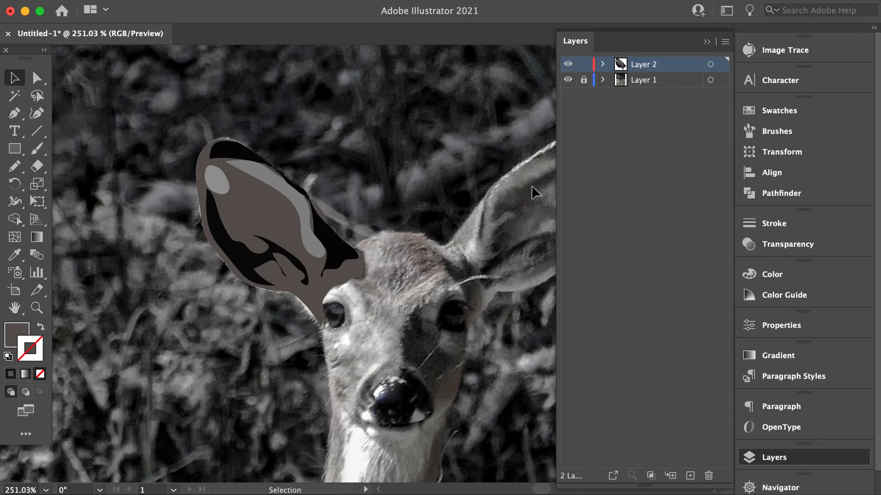
mouse_move(174, 268)
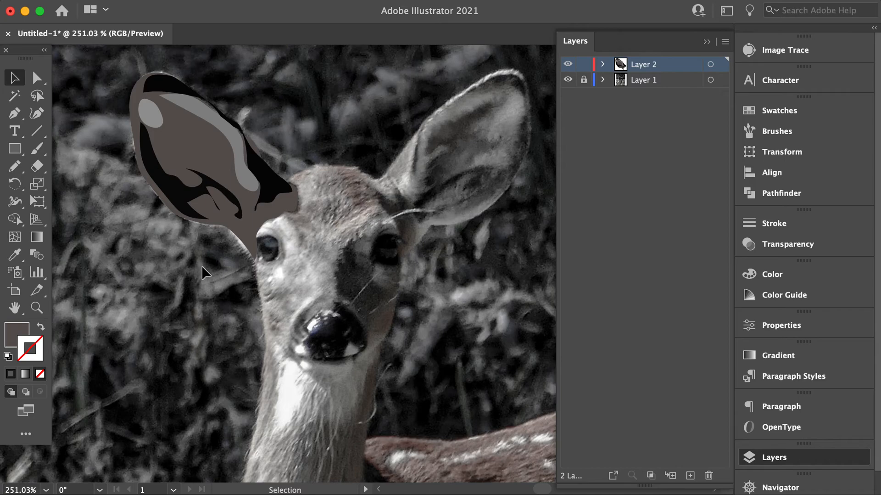
mouse_move(283, 262)
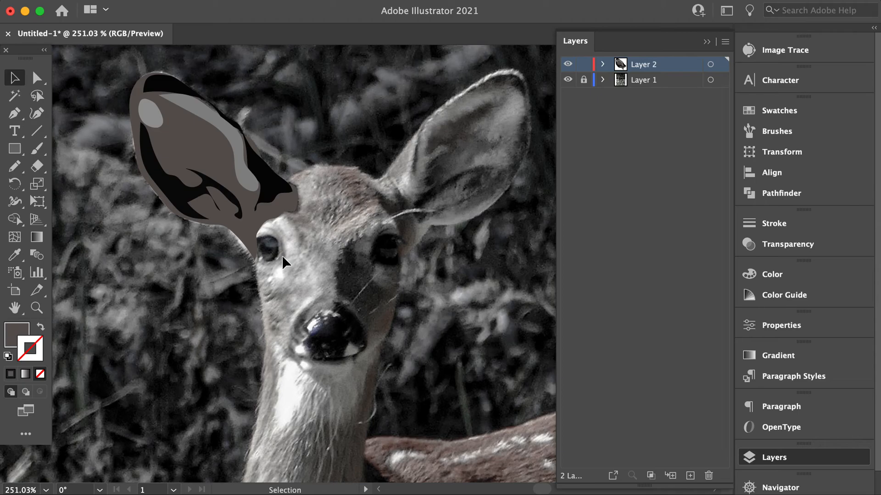
mouse_move(456, 211)
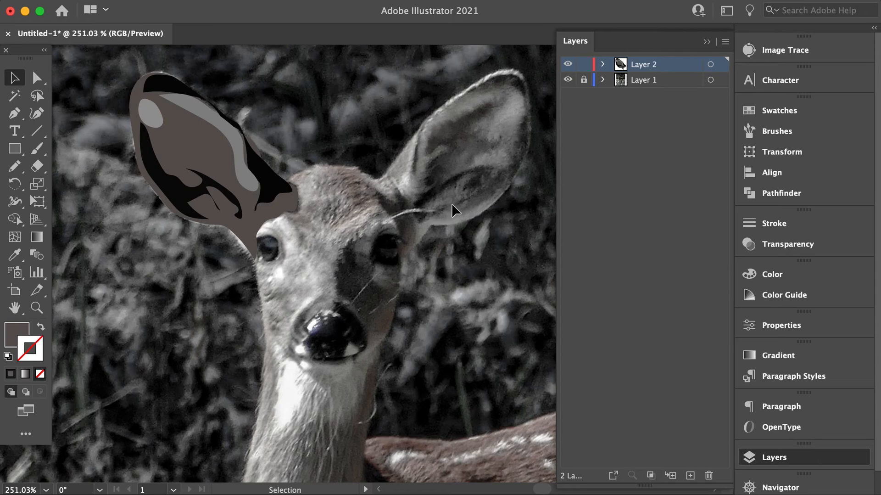
mouse_move(235, 274)
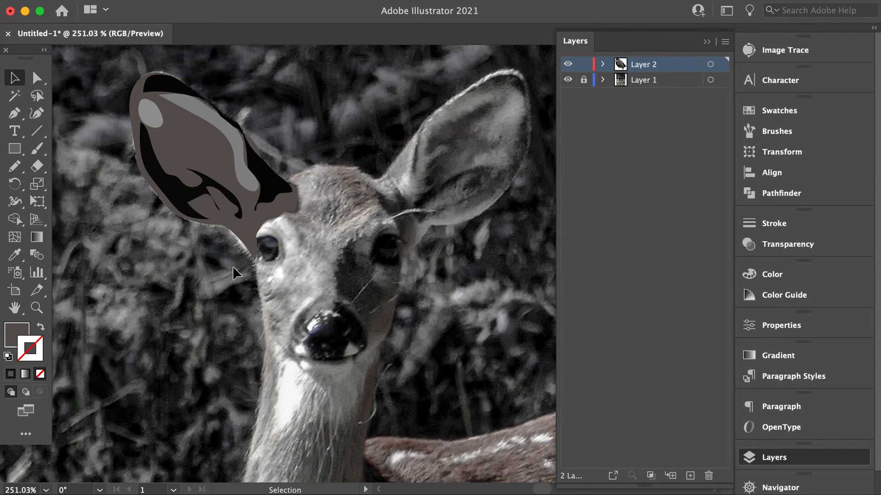
mouse_move(419, 121)
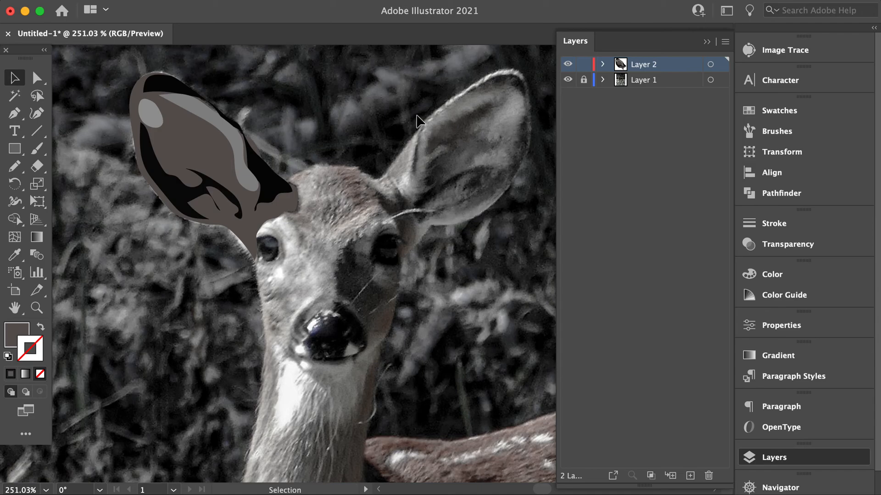
mouse_move(511, 101)
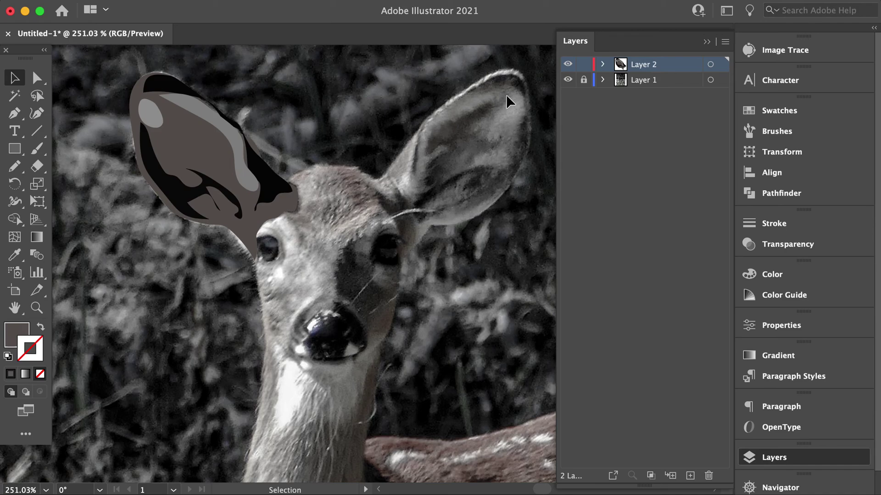